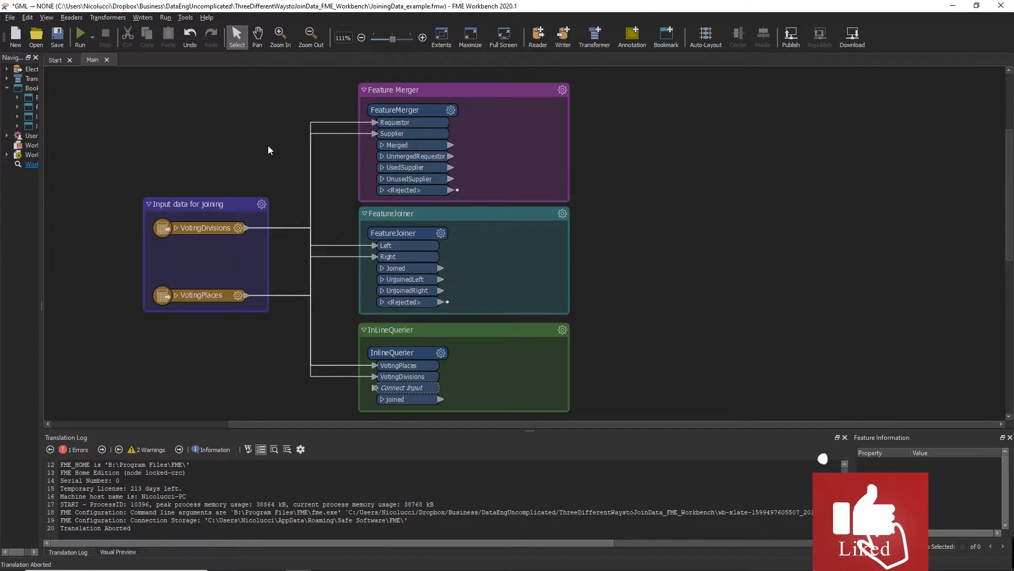
# Open the FeatureMerger parameters, try the duplicate-supplier and list options, then discard the changes.
pyautogui.click(395, 109)
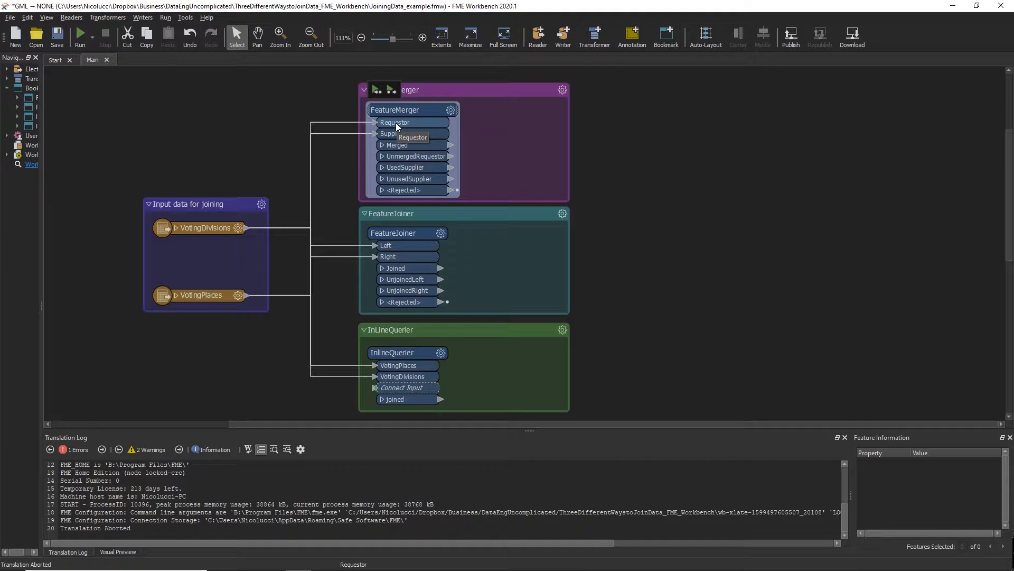
pyautogui.moveTo(391, 133)
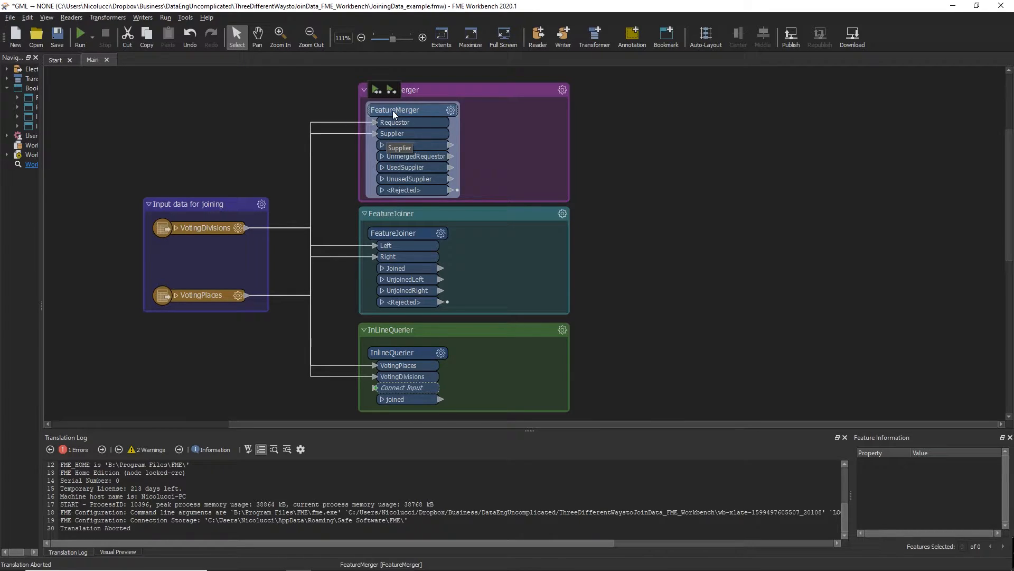
pyautogui.doubleClick(395, 109)
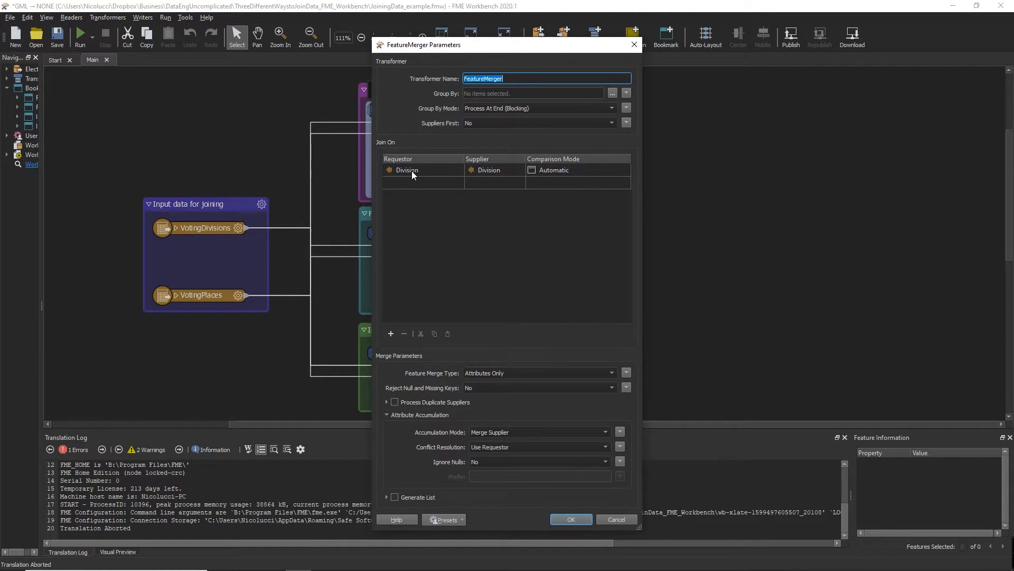
pyautogui.moveTo(409, 169)
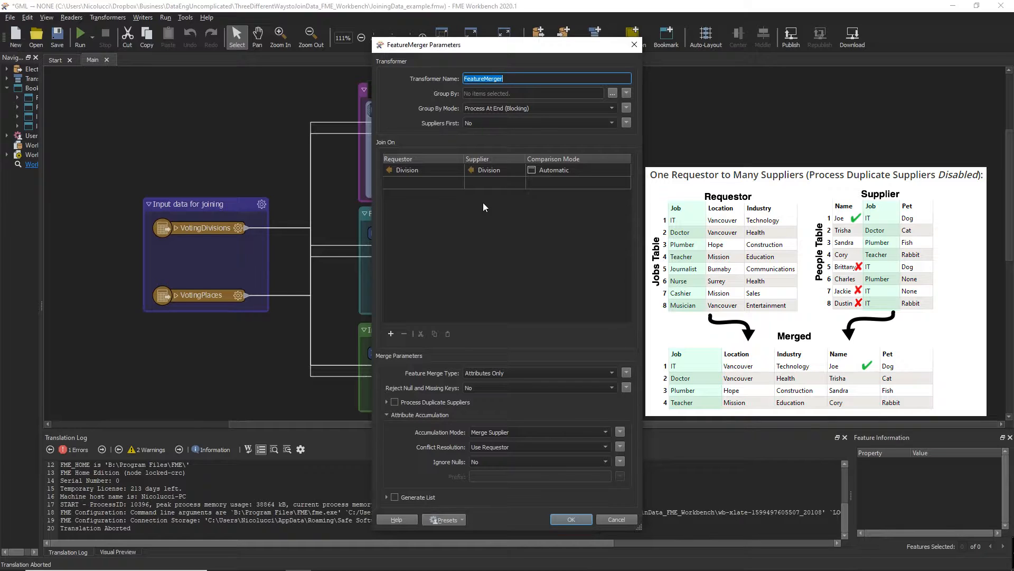
pyautogui.moveTo(461, 296)
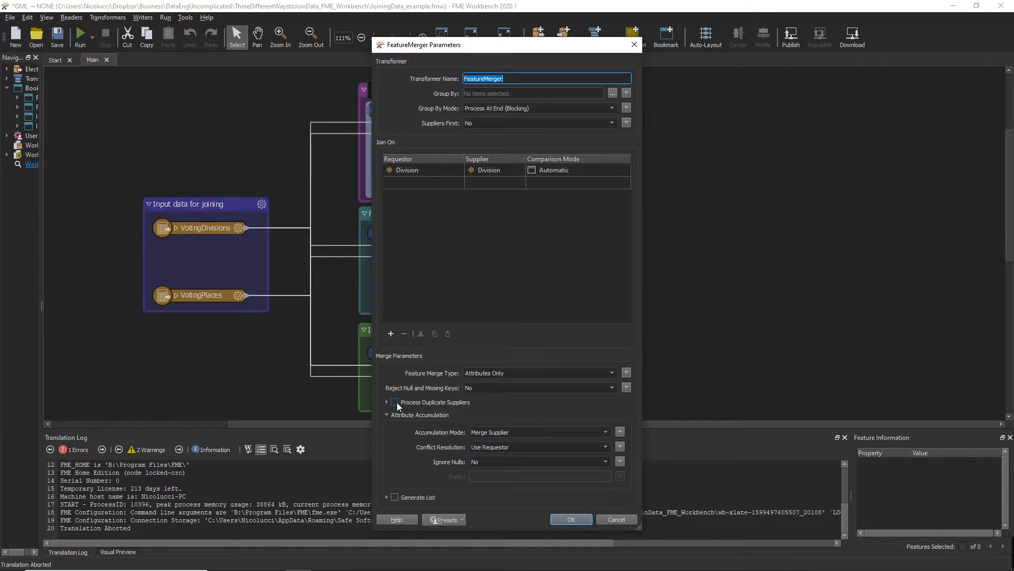
pyautogui.click(394, 402)
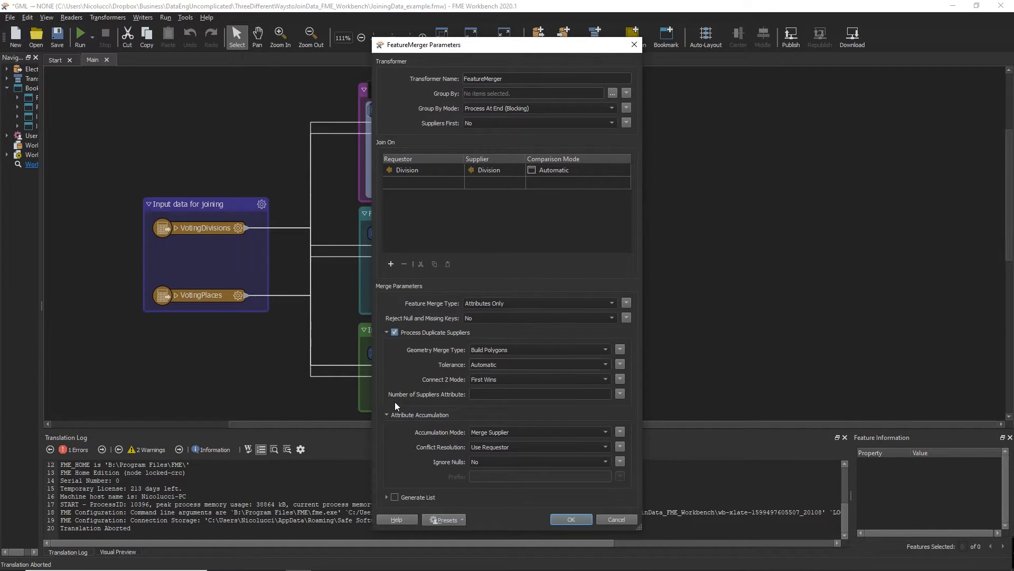
pyautogui.moveTo(404, 460)
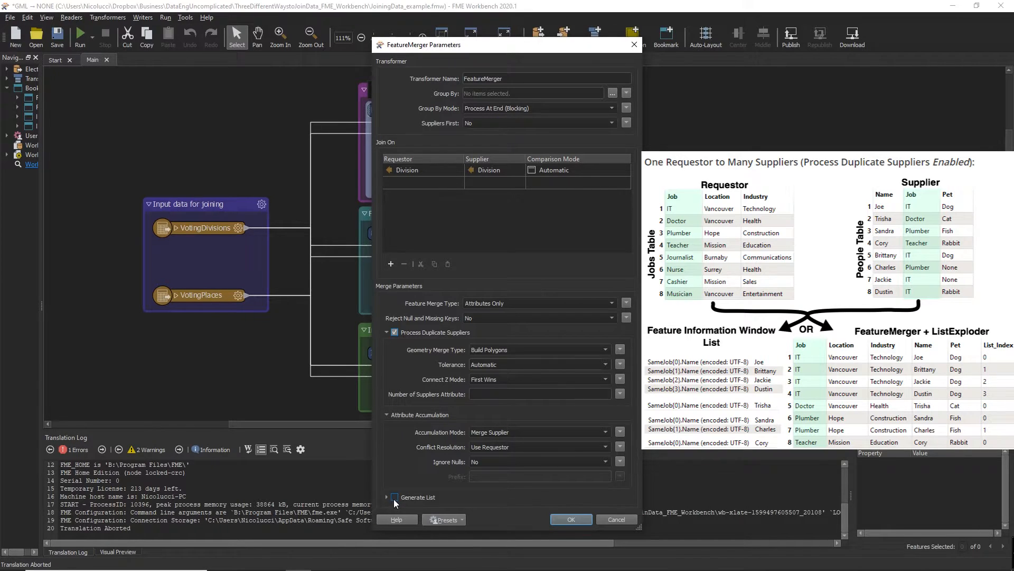
pyautogui.click(395, 497)
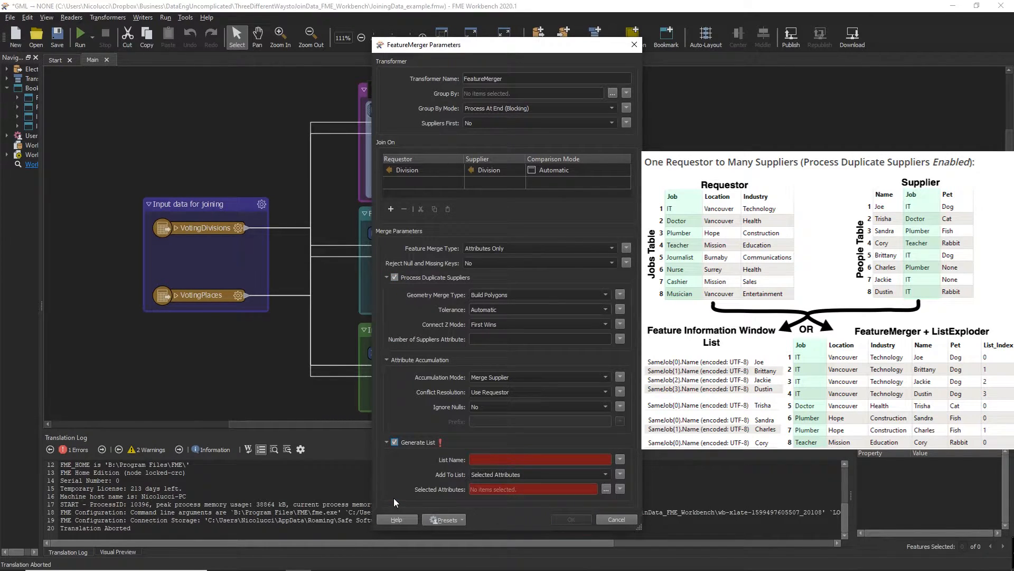
pyautogui.moveTo(397, 482)
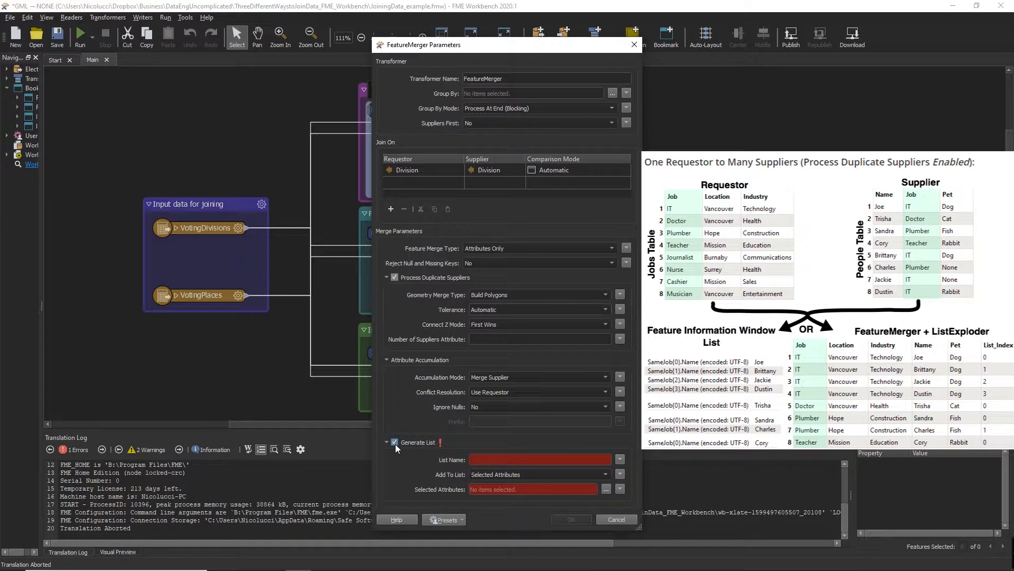
pyautogui.click(395, 441)
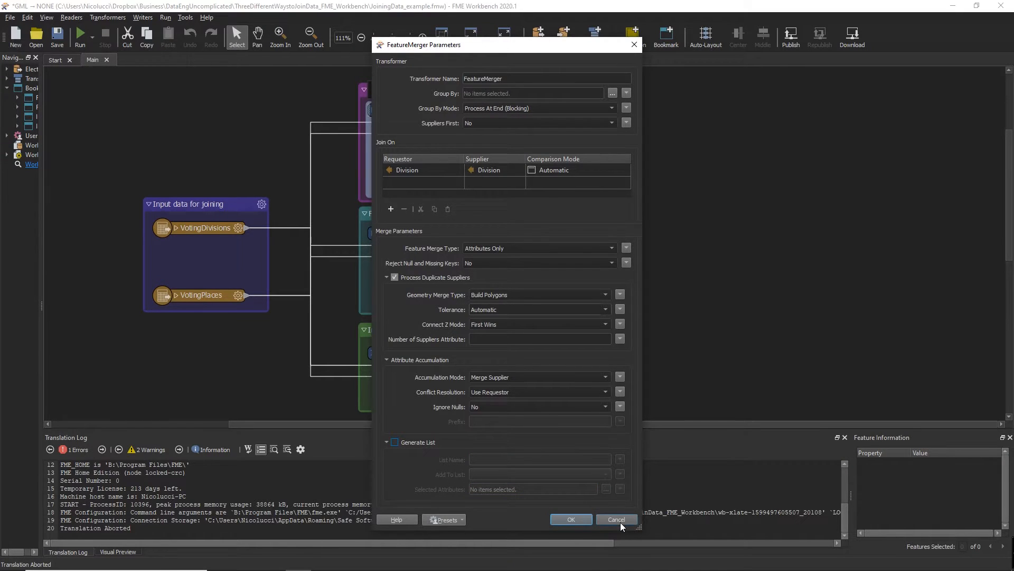
pyautogui.click(615, 518)
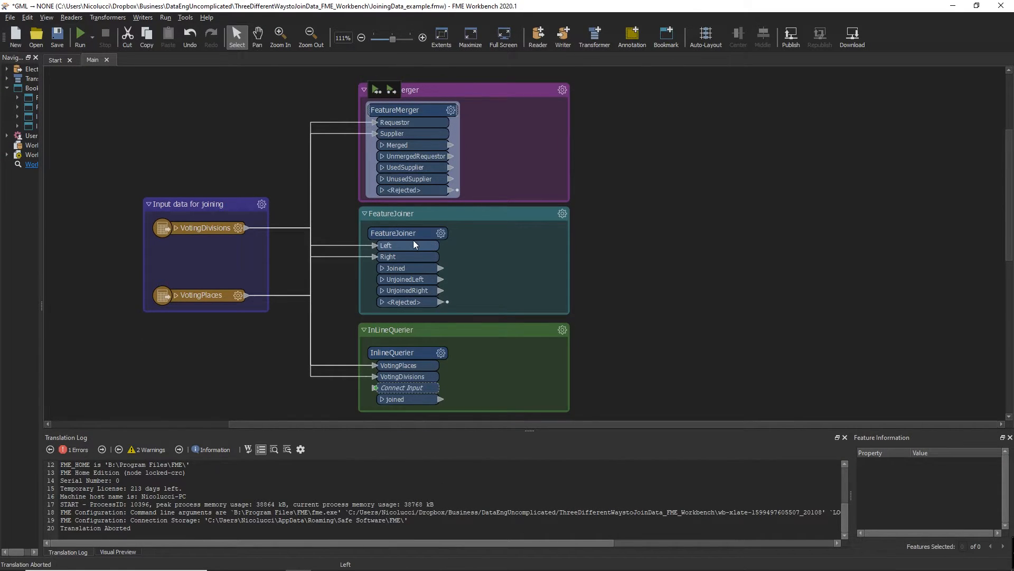
pyautogui.moveTo(405, 233)
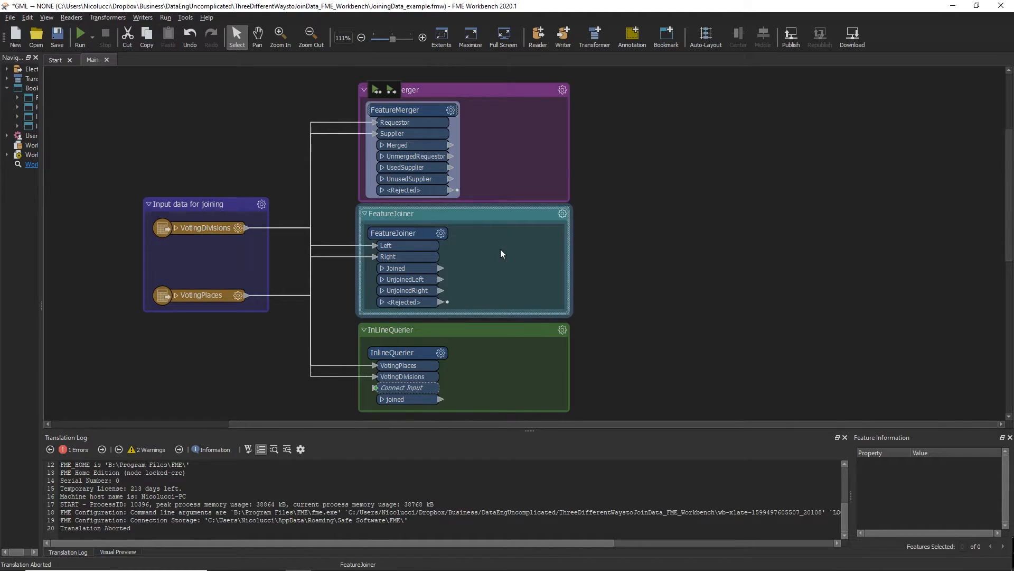
pyautogui.moveTo(497, 252)
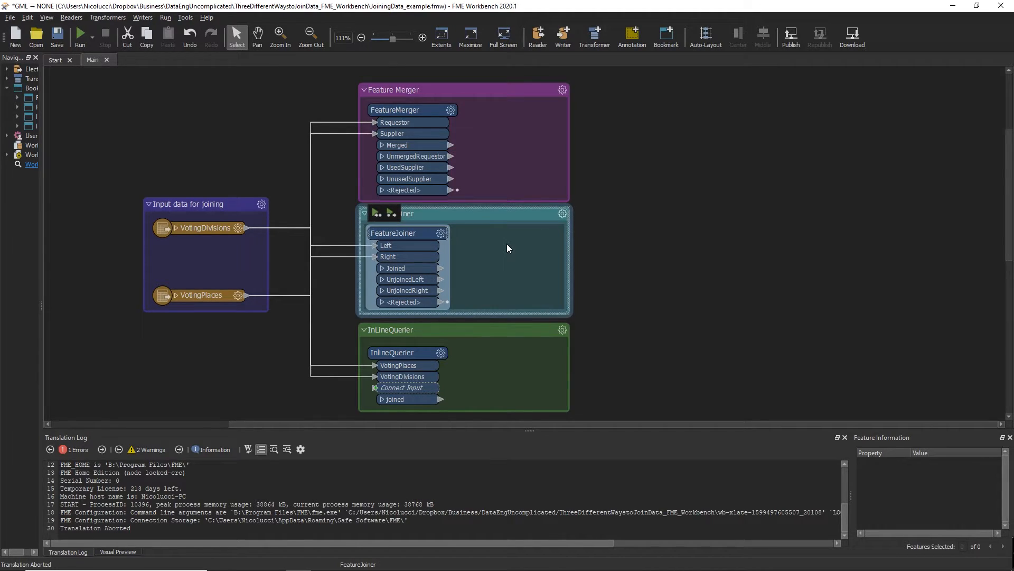
pyautogui.moveTo(508, 248)
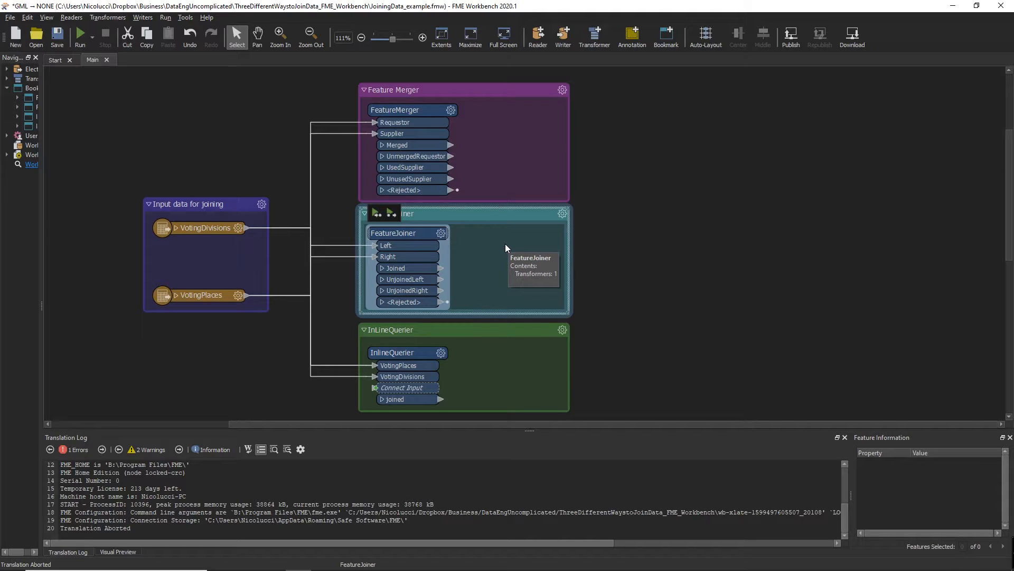
pyautogui.moveTo(498, 248)
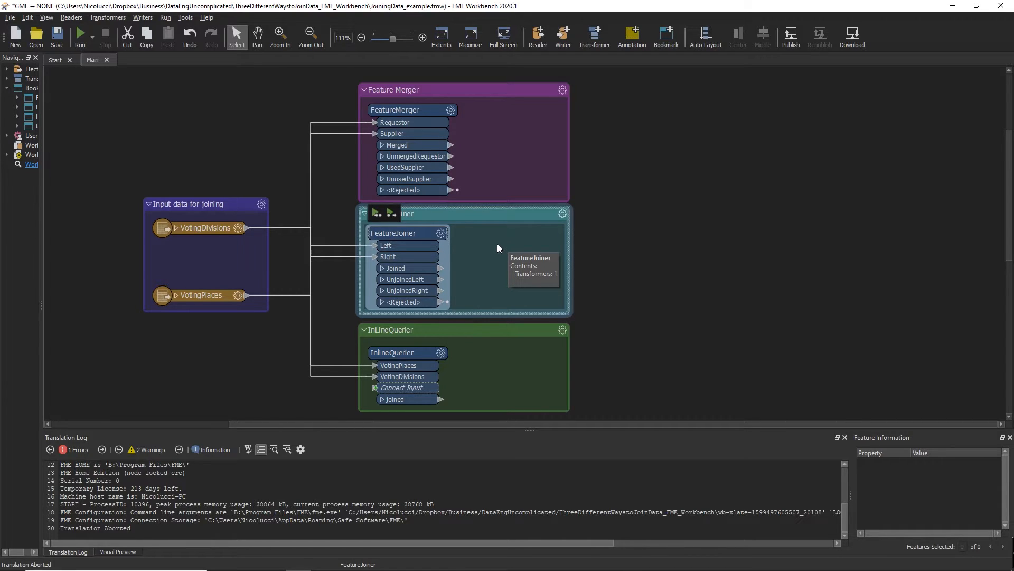
pyautogui.moveTo(486, 248)
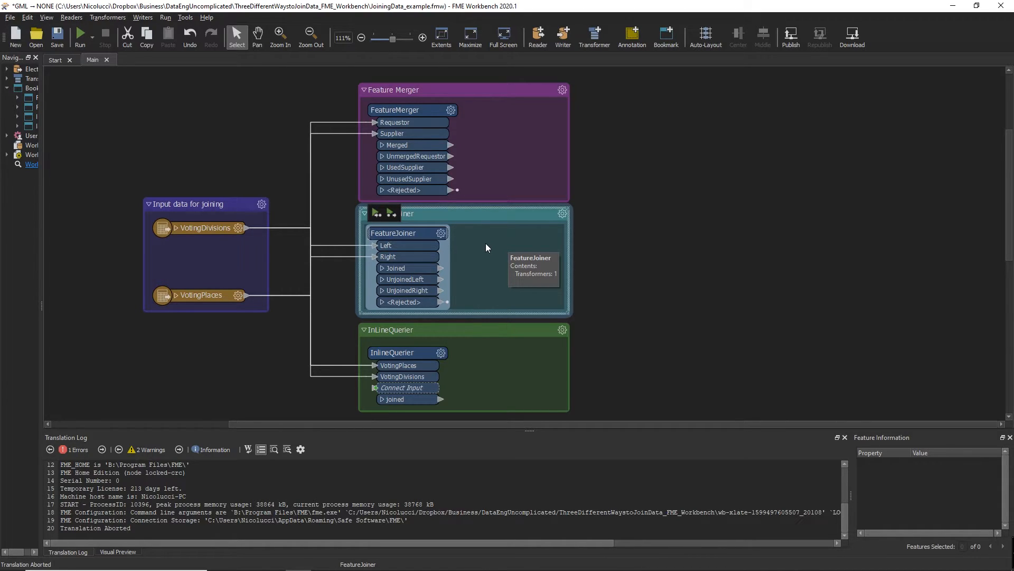
pyautogui.moveTo(486, 248)
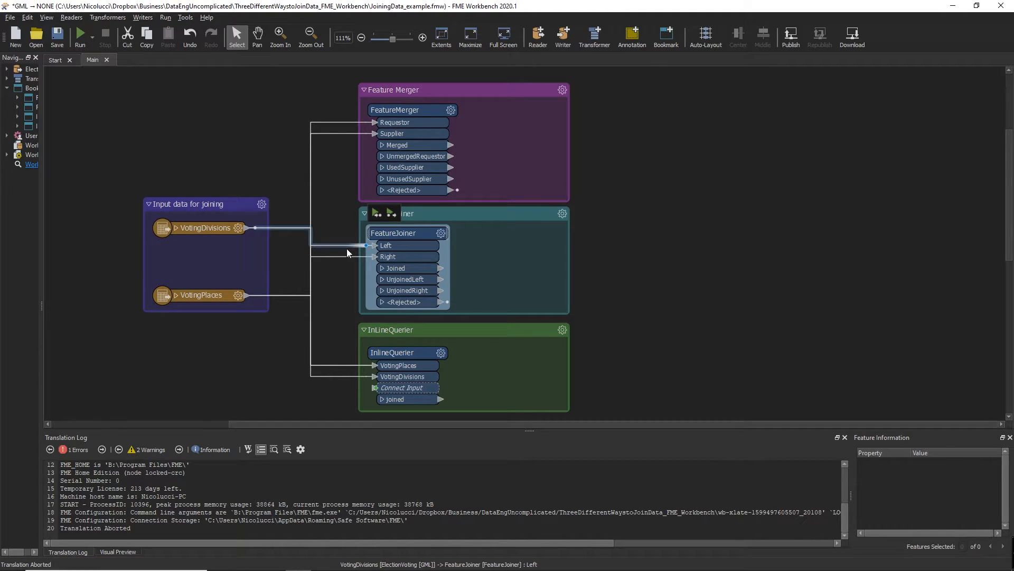
pyautogui.moveTo(391, 252)
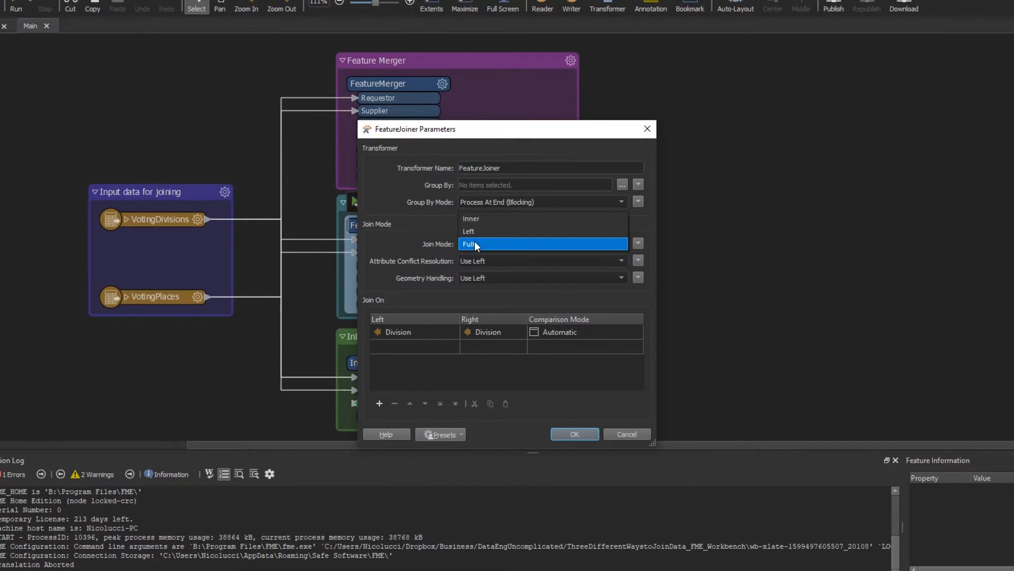
pyautogui.click(475, 244)
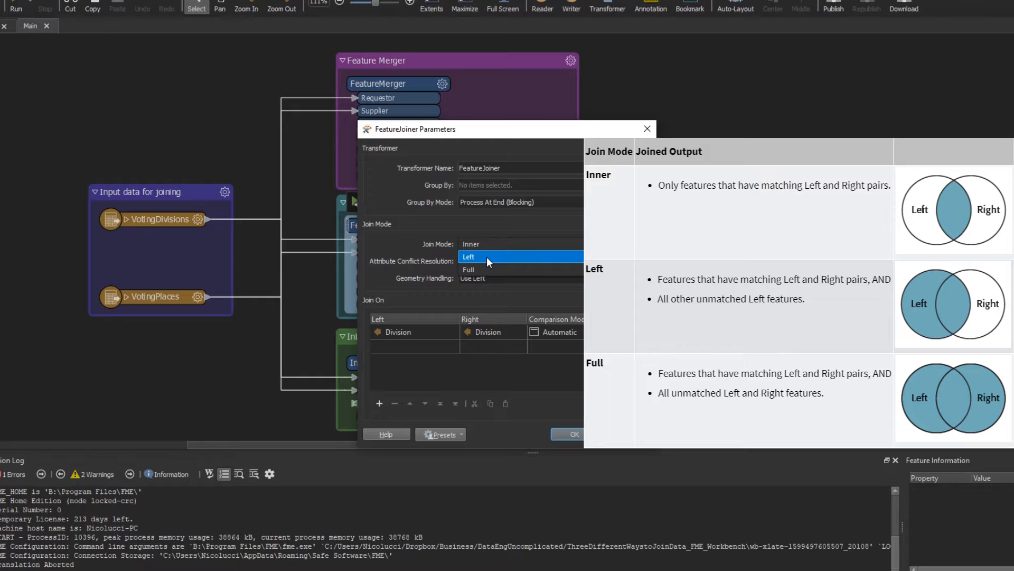
pyautogui.moveTo(484, 270)
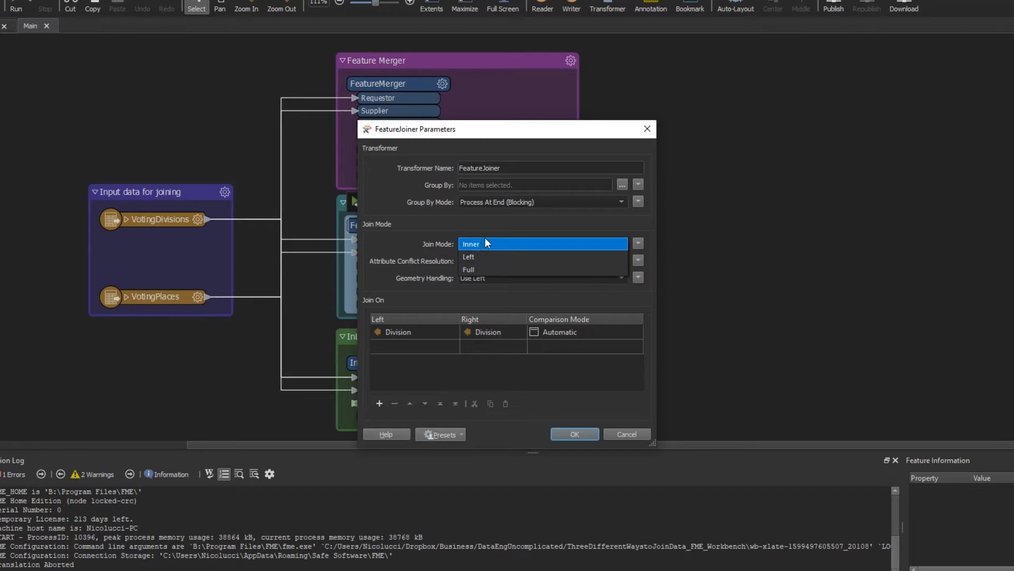
pyautogui.moveTo(496, 251)
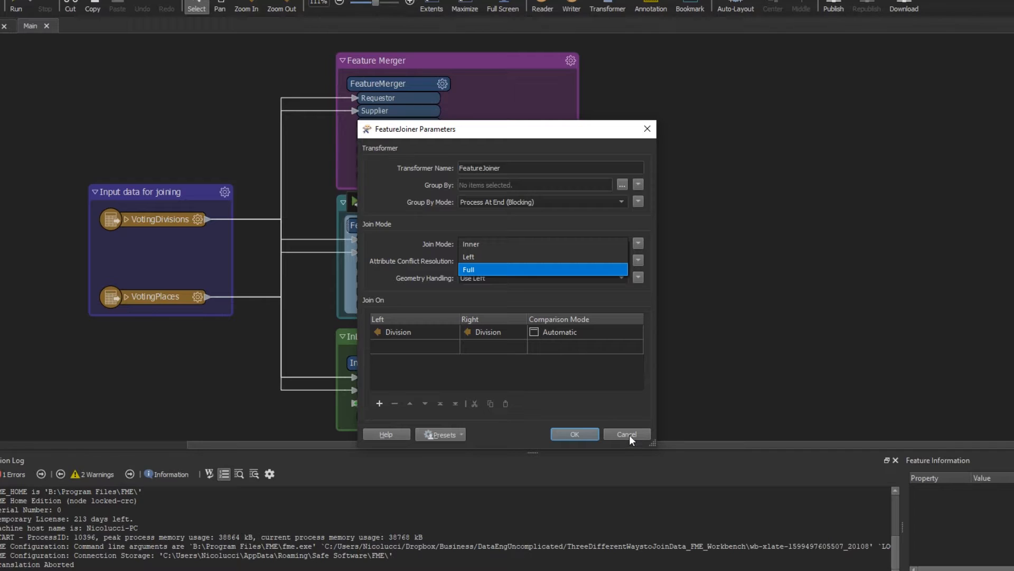
pyautogui.moveTo(598, 418)
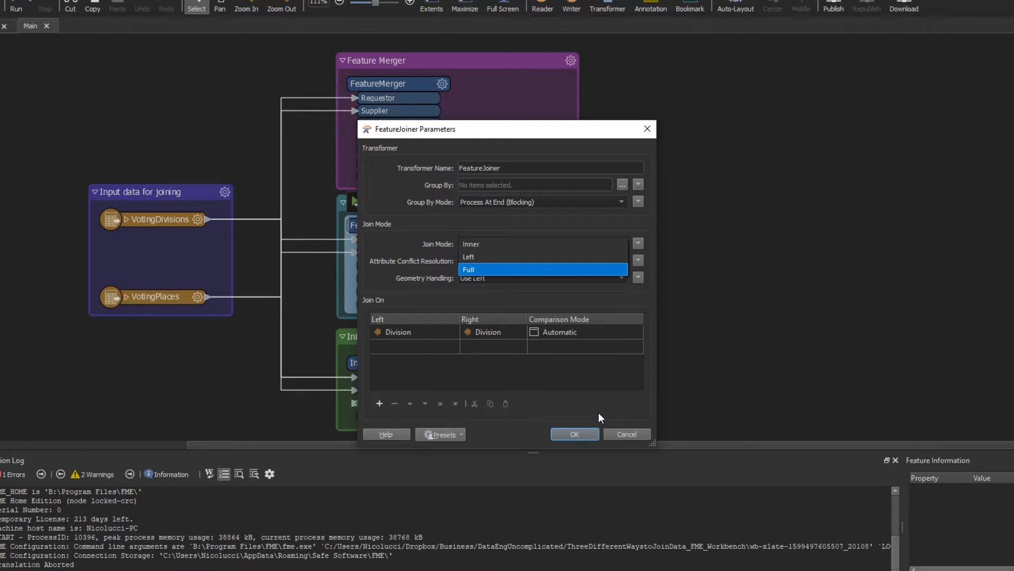
pyautogui.click(574, 434)
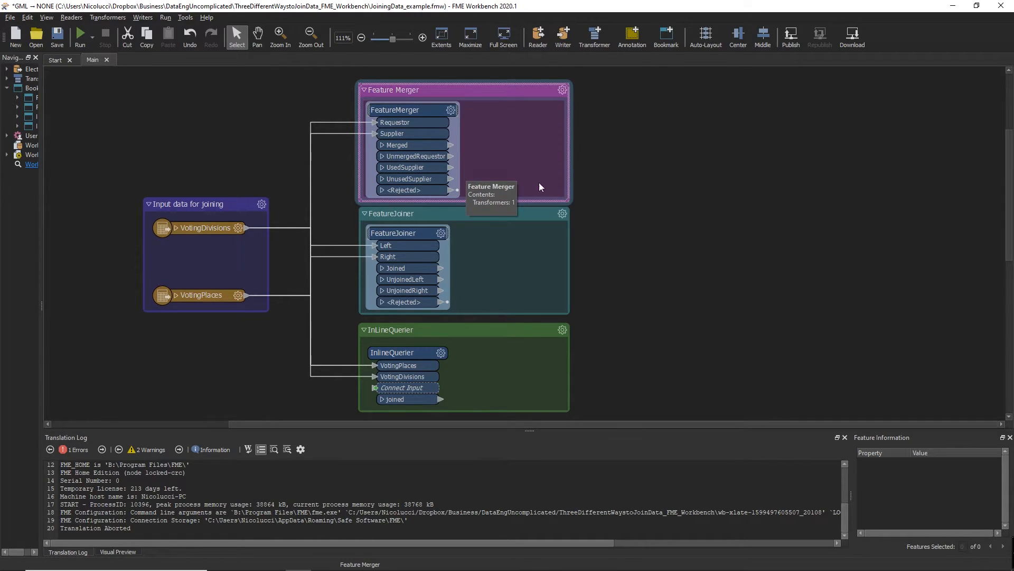
pyautogui.click(395, 233)
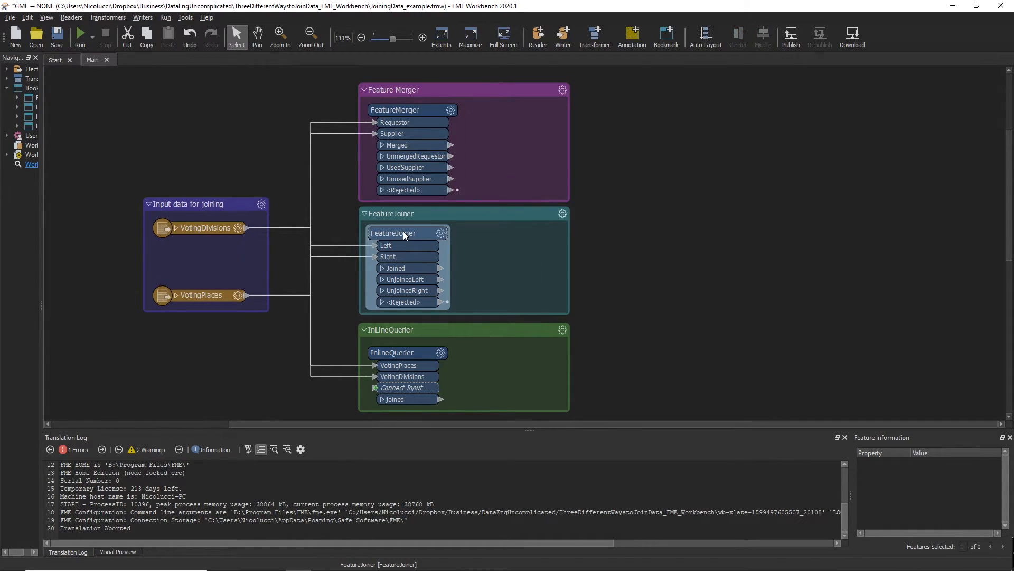
pyautogui.moveTo(404, 233)
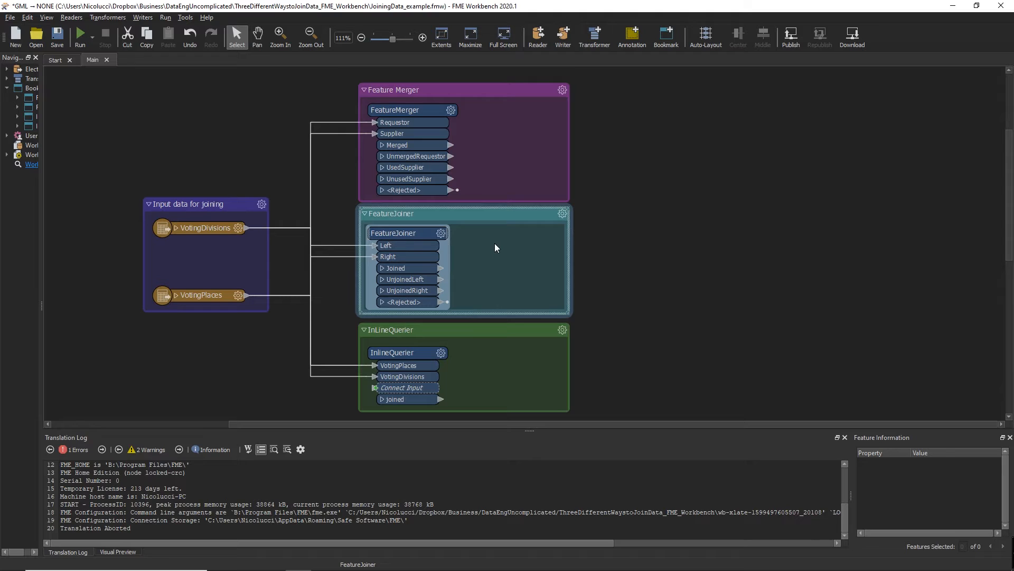
pyautogui.click(392, 352)
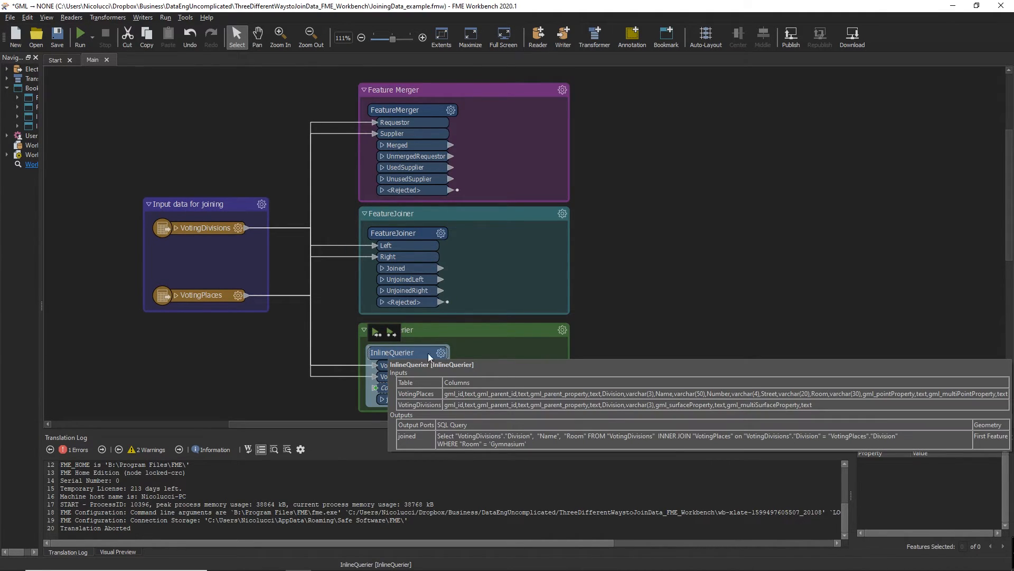
pyautogui.moveTo(492, 359)
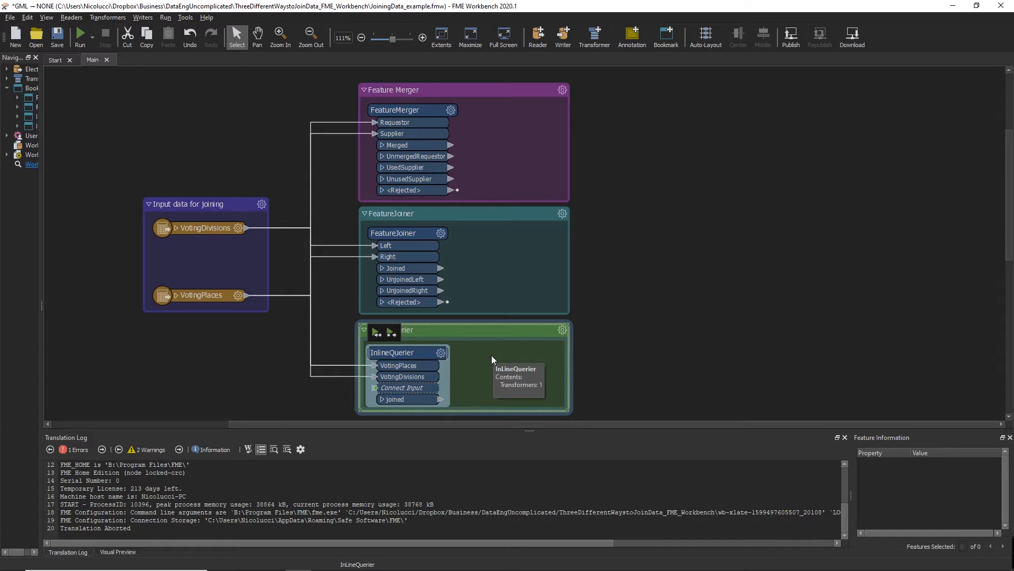
pyautogui.moveTo(467, 359)
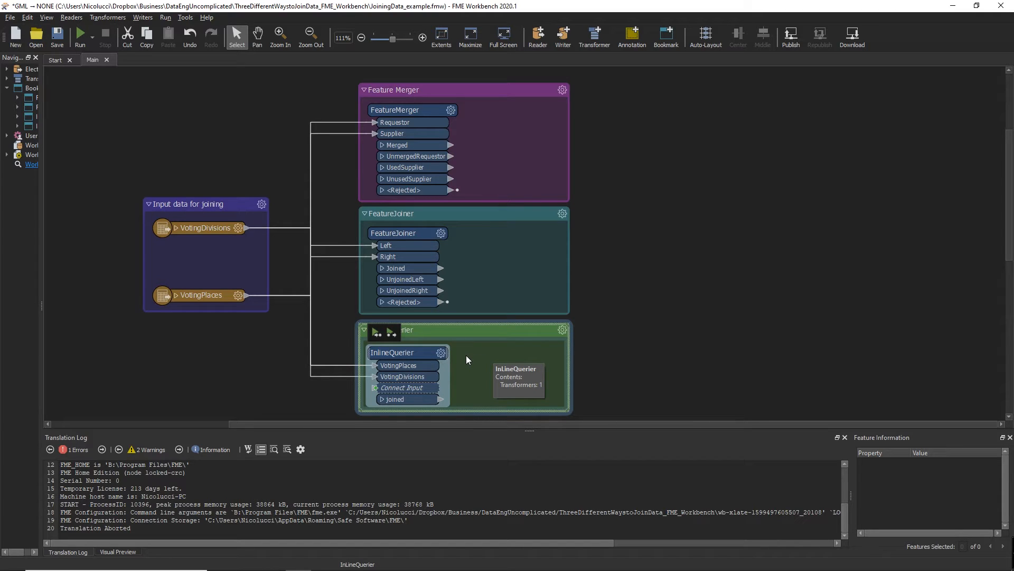
# Open the InlineQuerier parameters and view the joined output's SQL query with the Division inner join.
pyautogui.doubleClick(392, 352)
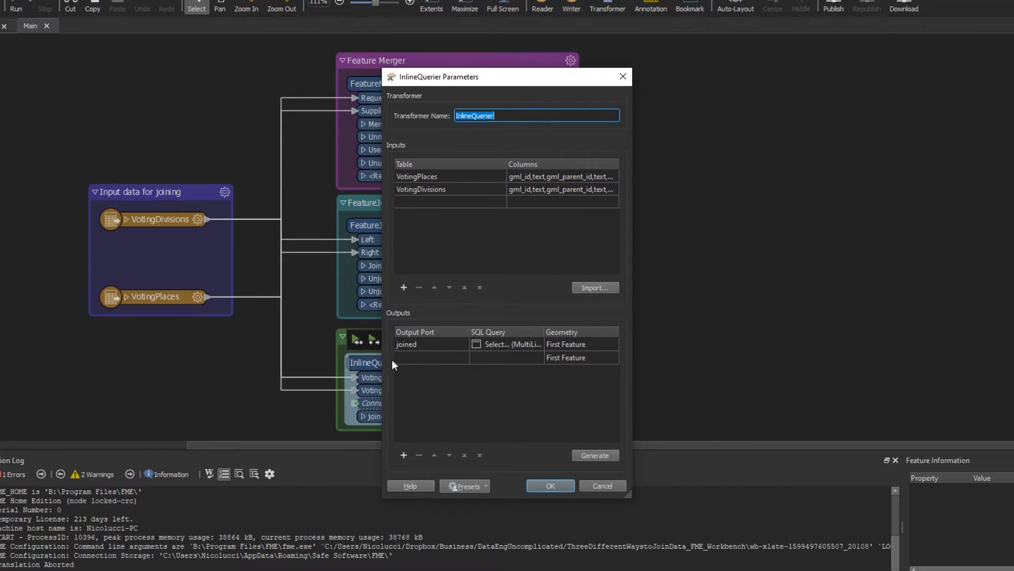
pyautogui.moveTo(385, 366)
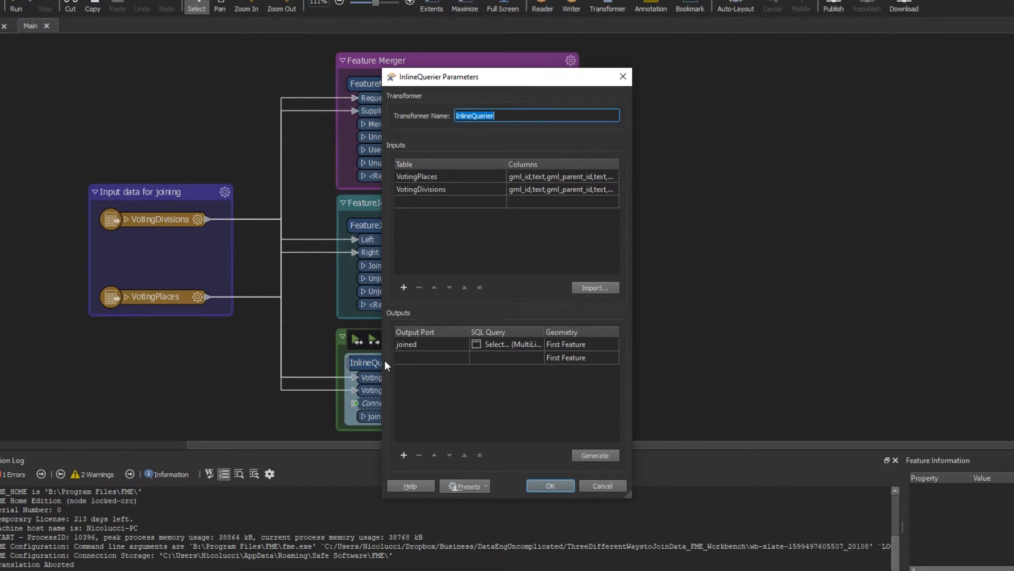
pyautogui.moveTo(427, 190)
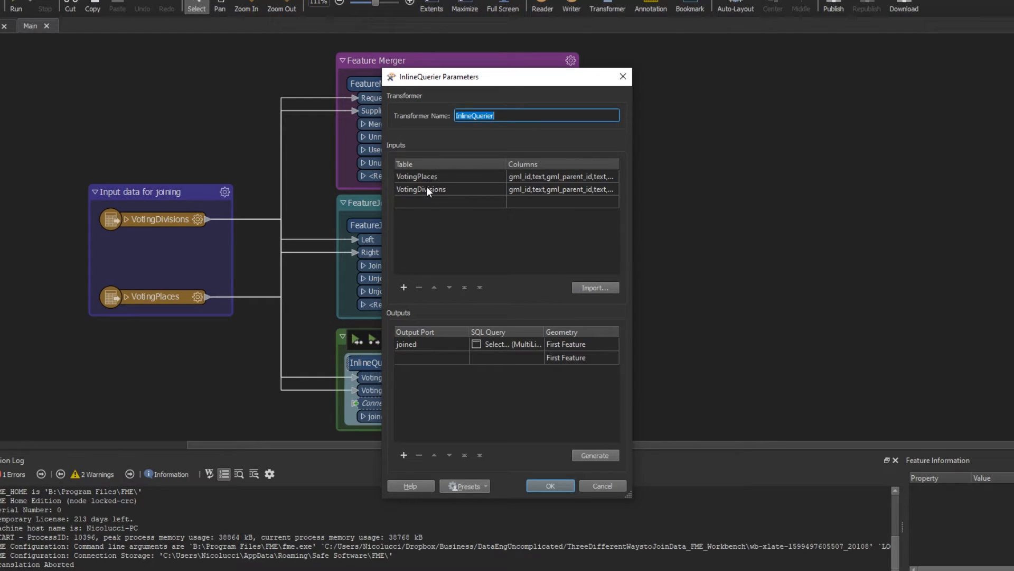
pyautogui.moveTo(425, 217)
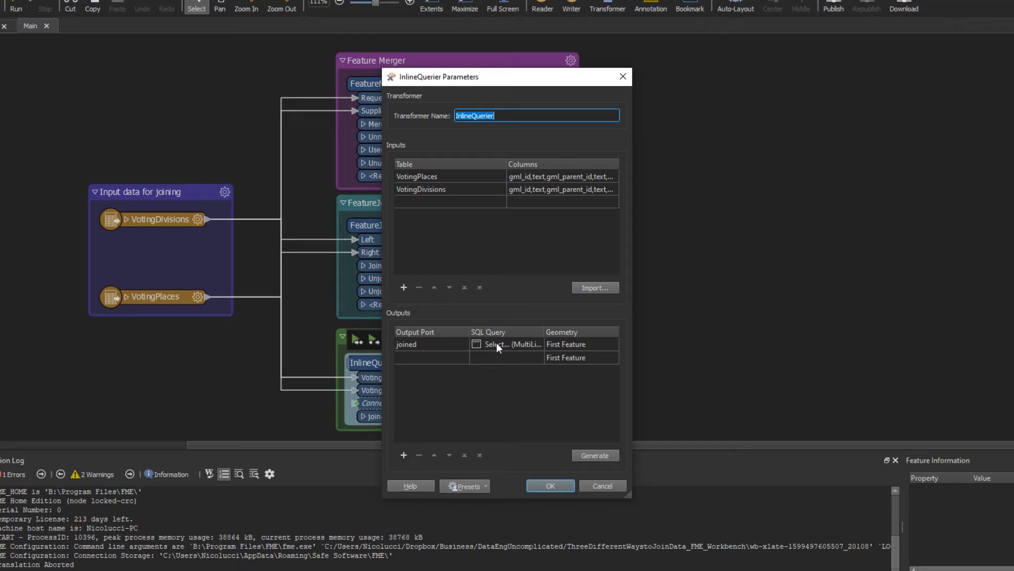
pyautogui.click(477, 344)
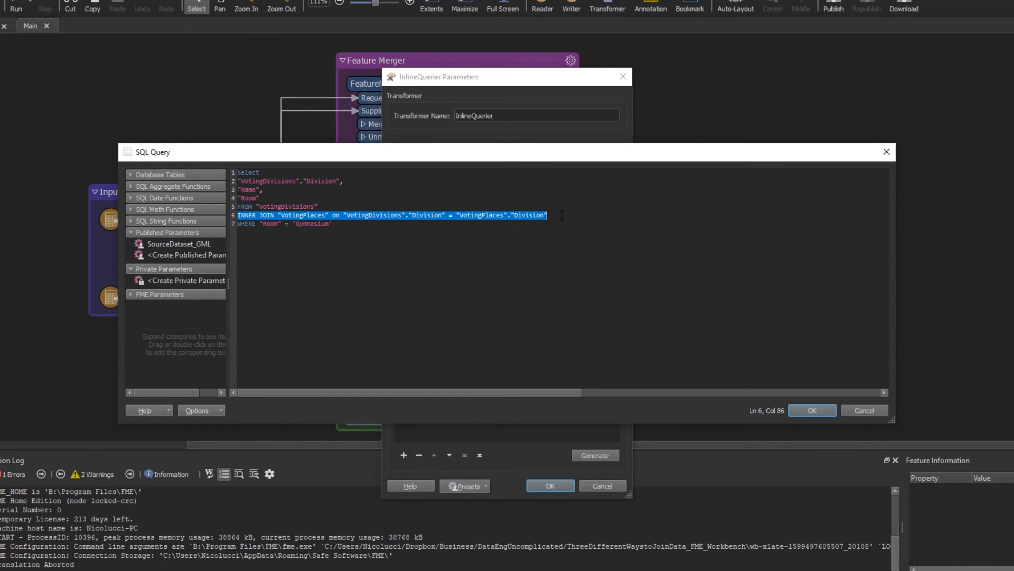
# Highlight the Gymnasium WHERE line, then close the SQL editor and InlineQuerier settings unchanged.
pyautogui.click(332, 224)
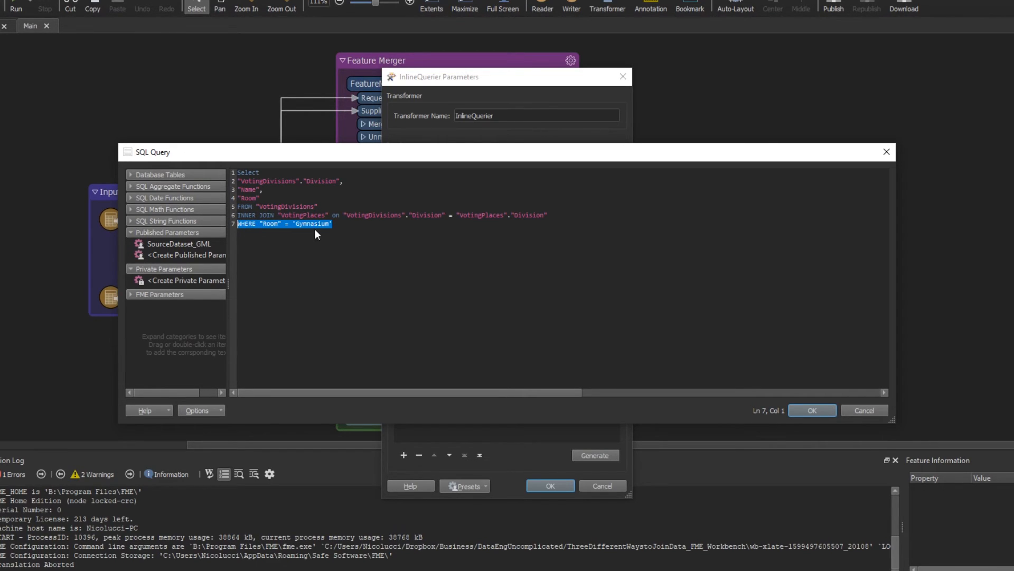
pyautogui.moveTo(317, 232)
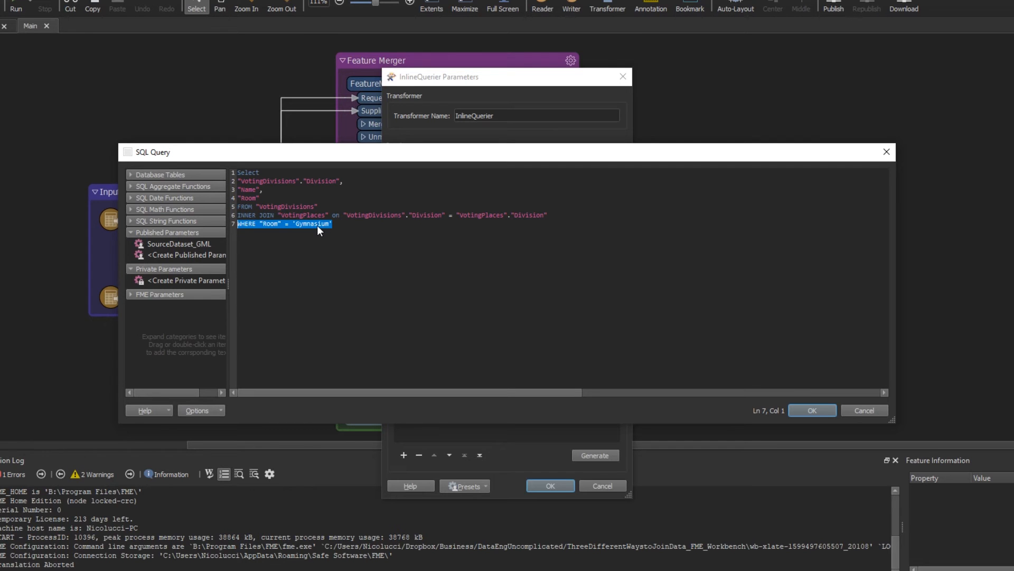
pyautogui.click(812, 409)
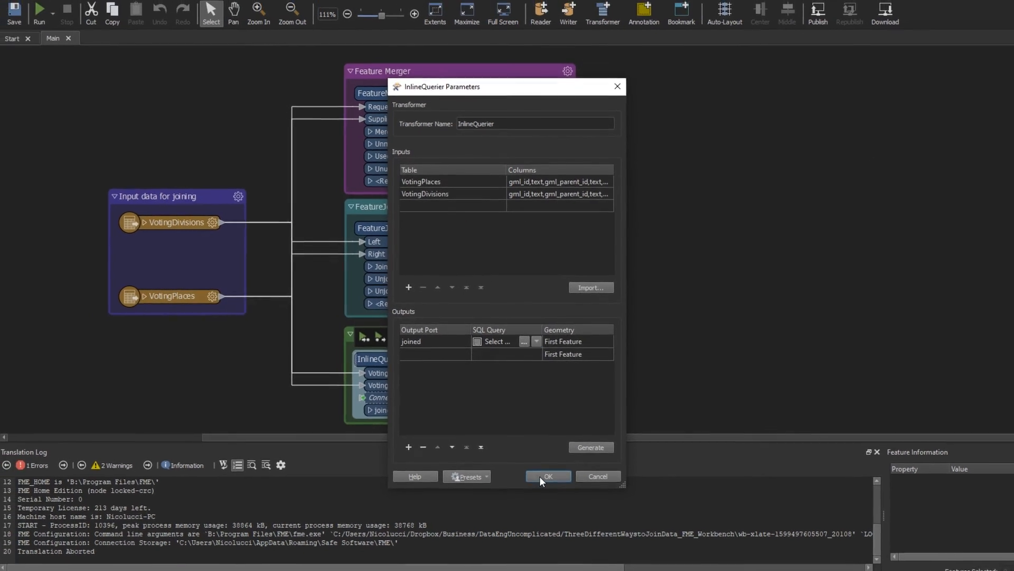
pyautogui.click(547, 476)
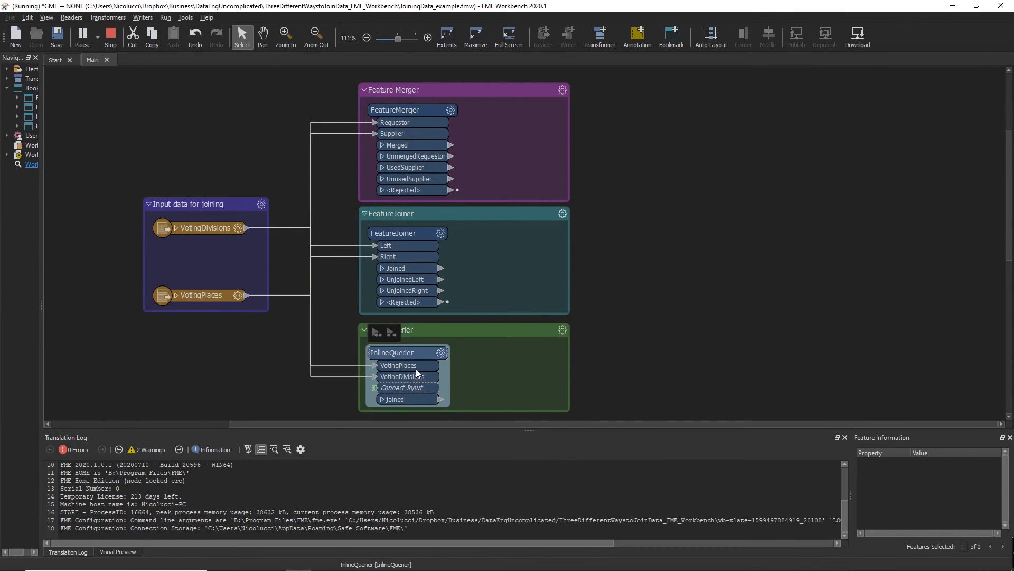
# Let the run finish, review the 15 Gymnasium rows in InlineQuerier_joined, then deselect.
pyautogui.click(80, 36)
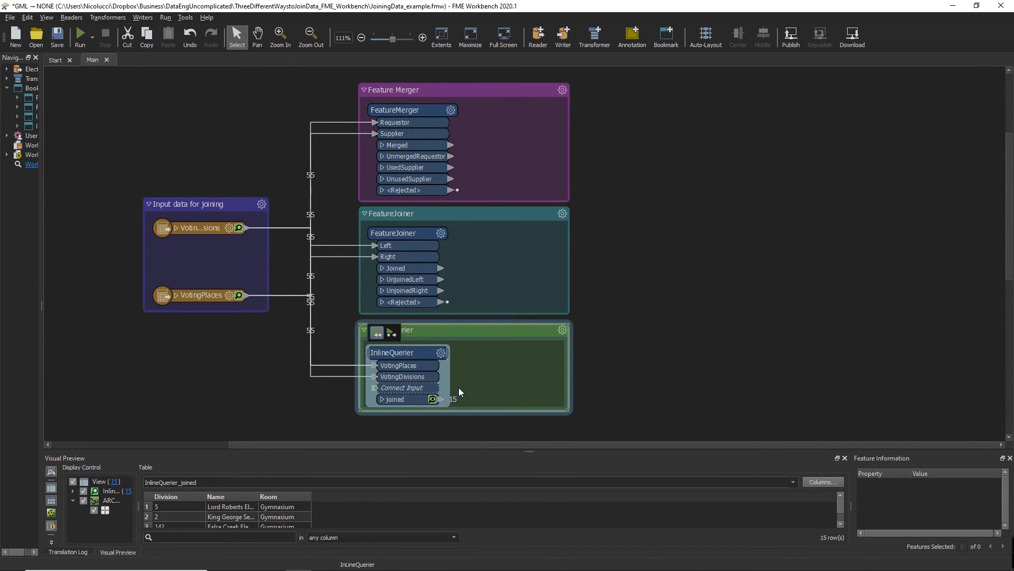
pyautogui.click(688, 345)
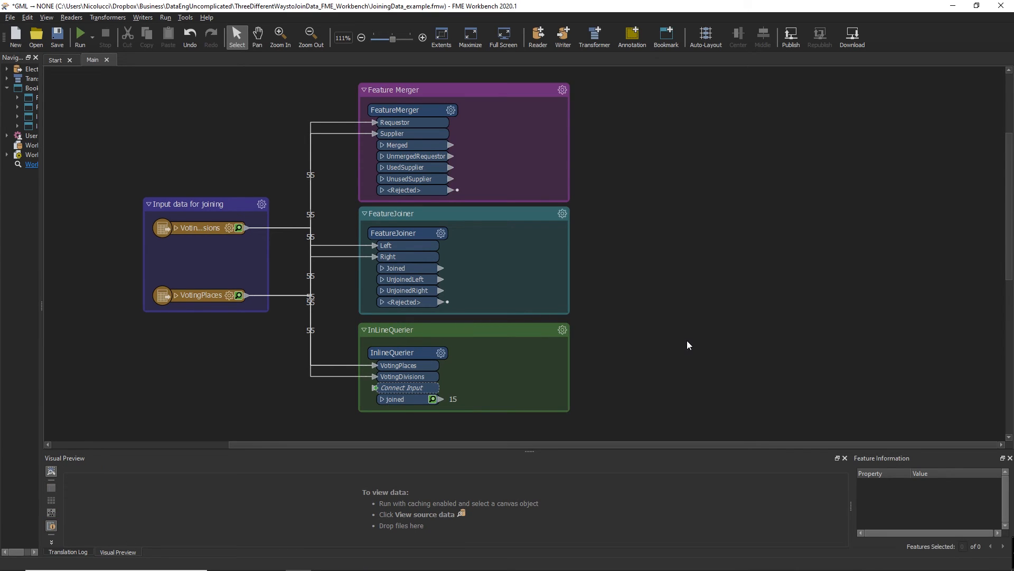